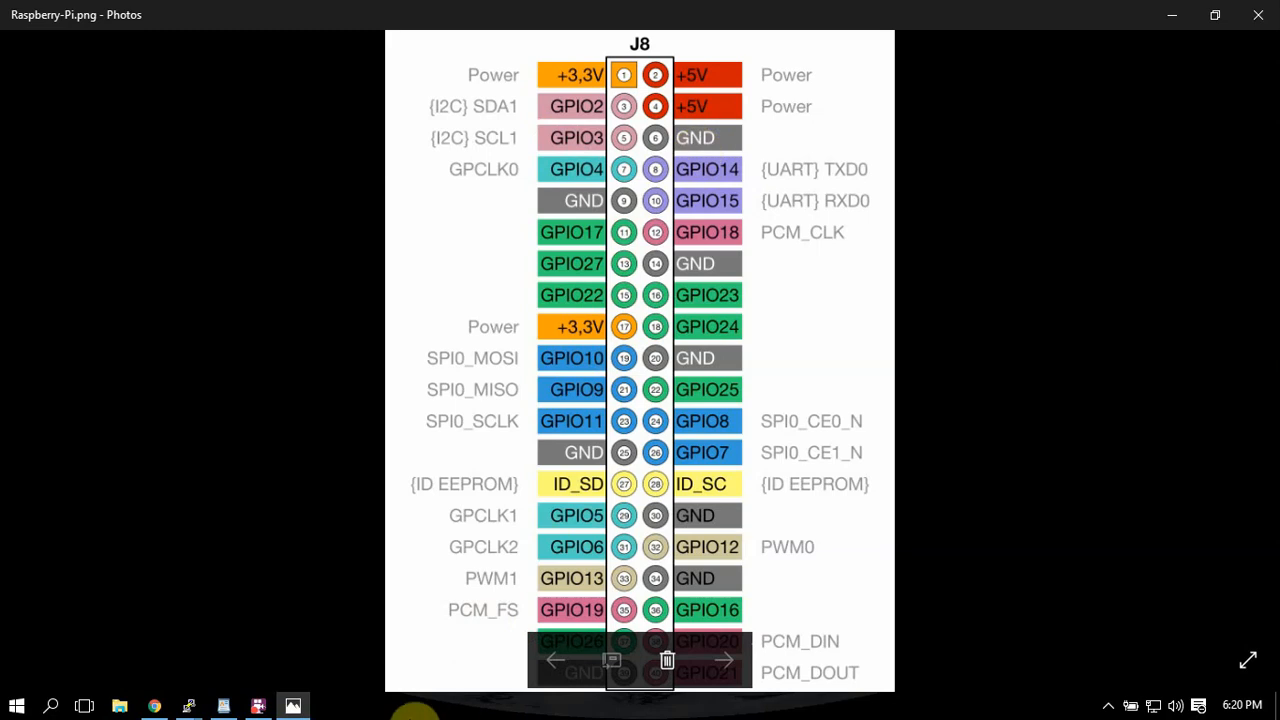
mouse_move(1163, 18)
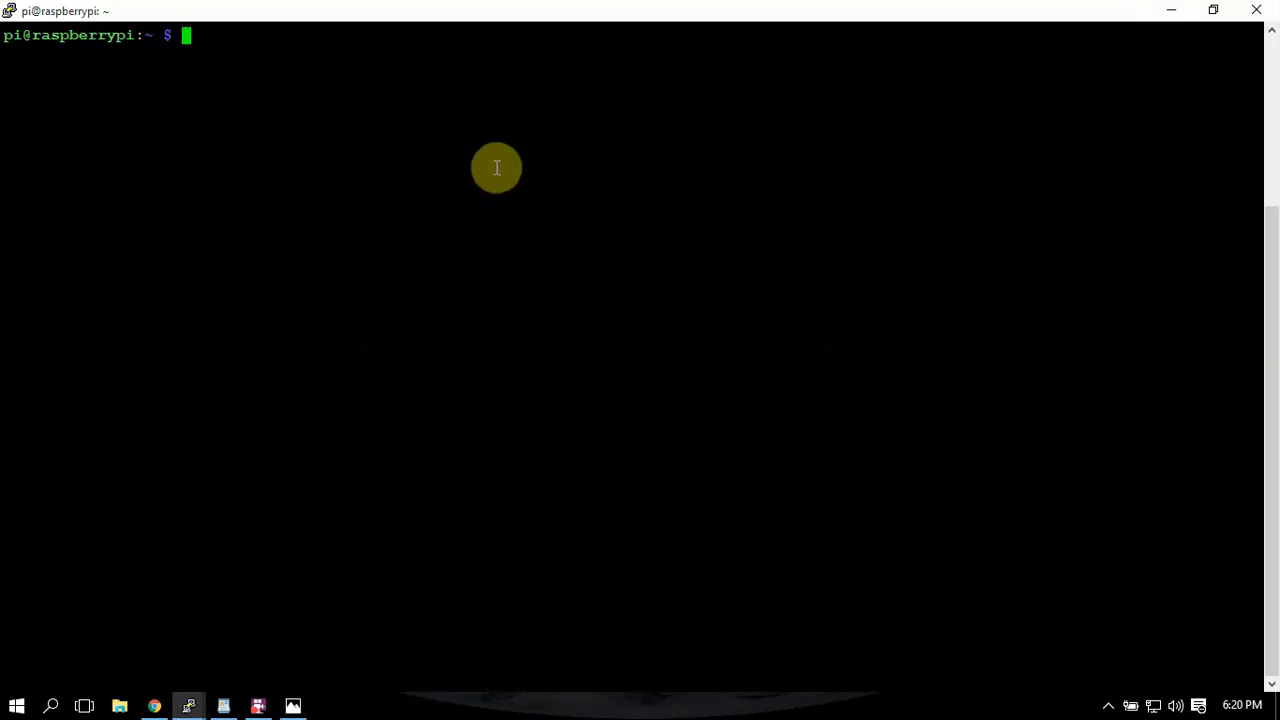
mouse_move(487, 168)
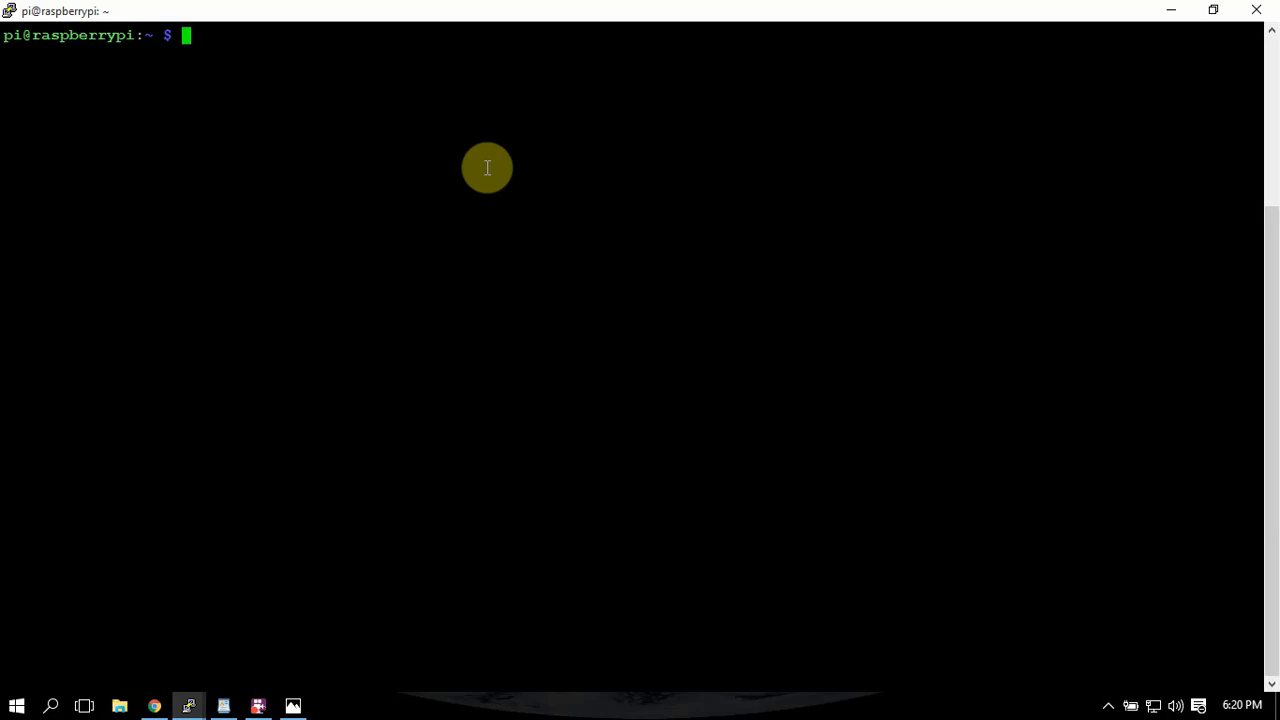
Step: Write the GPIO 3 falling-edge shutdown script powerdown.py in nano and save it
text(sudo)
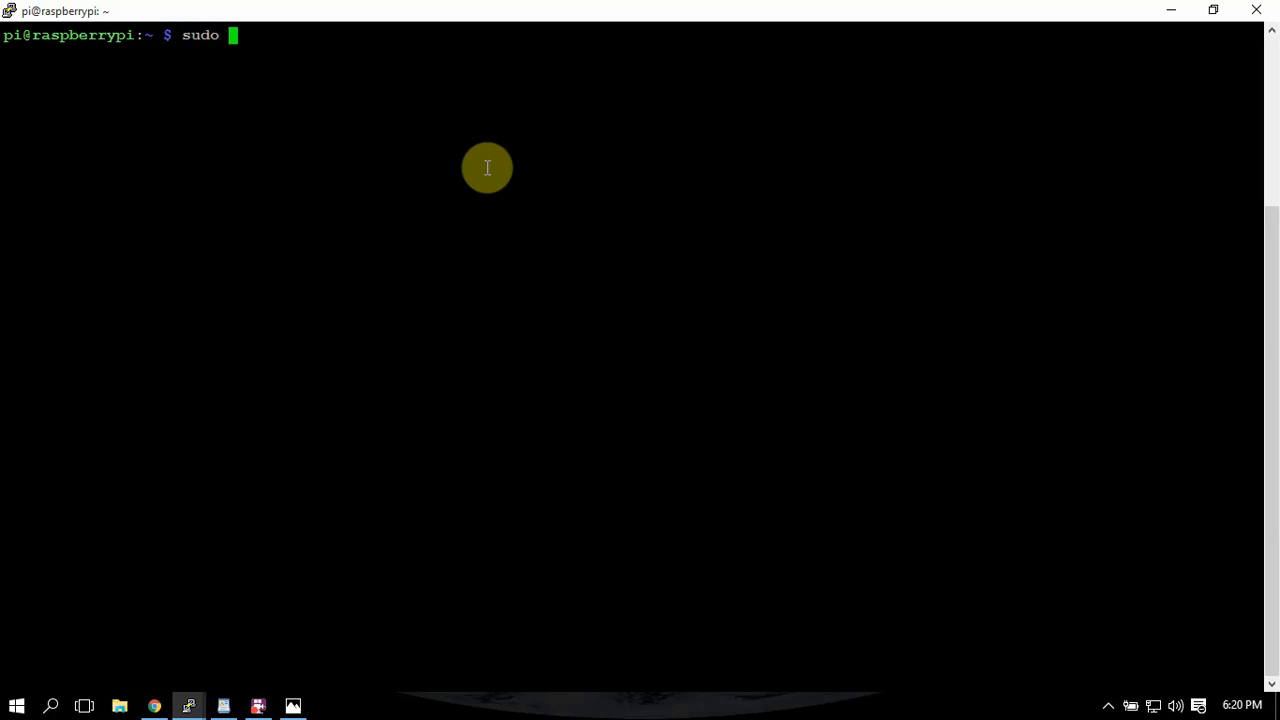
text(nano)
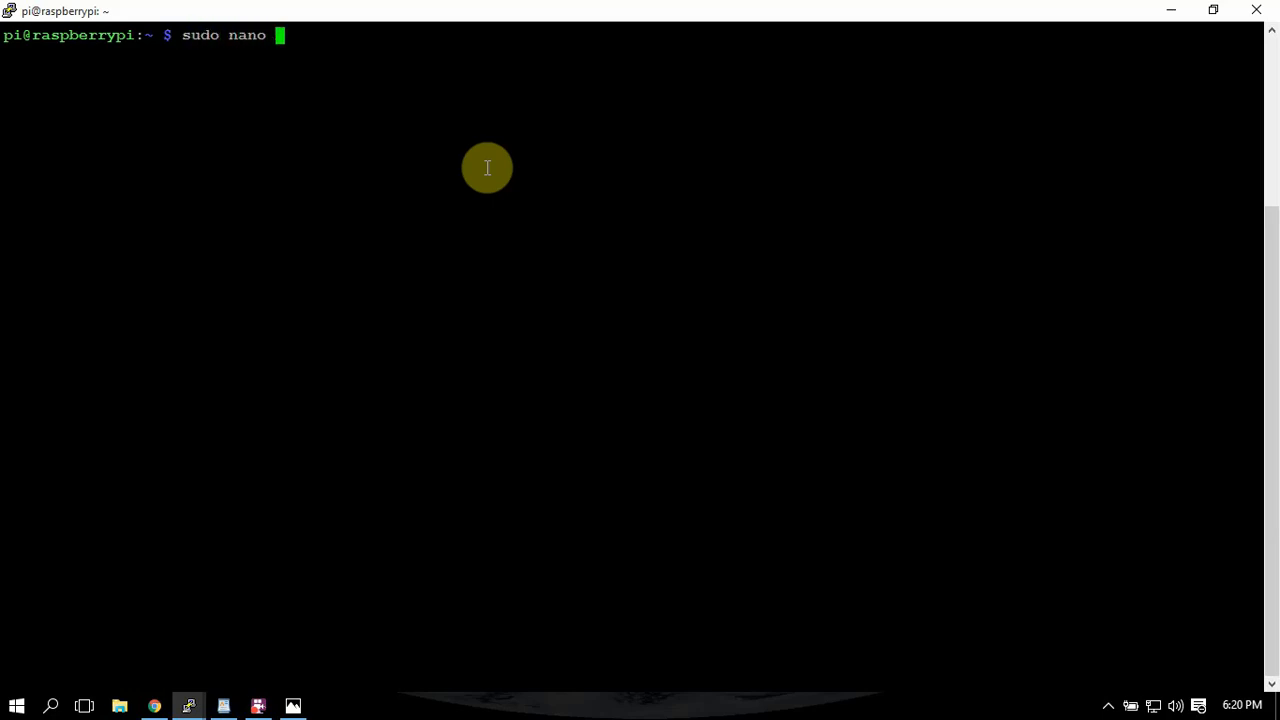
text(powerdo)
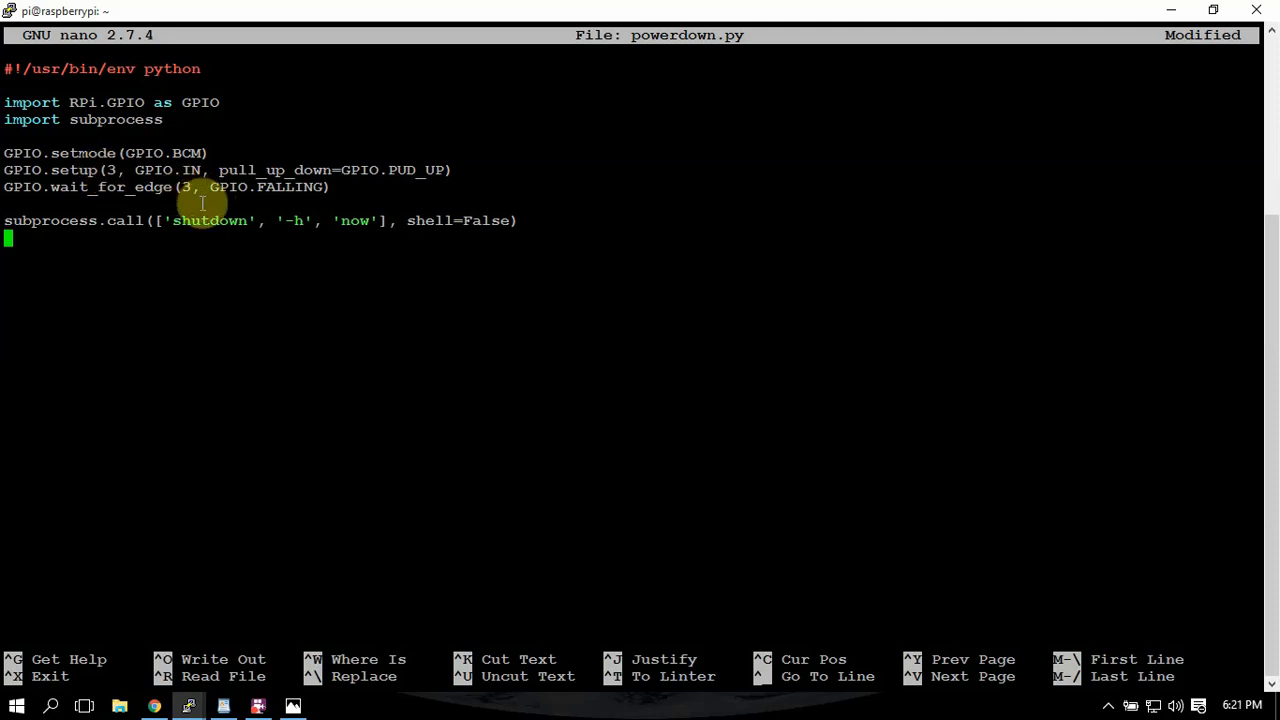
mouse_move(390, 264)
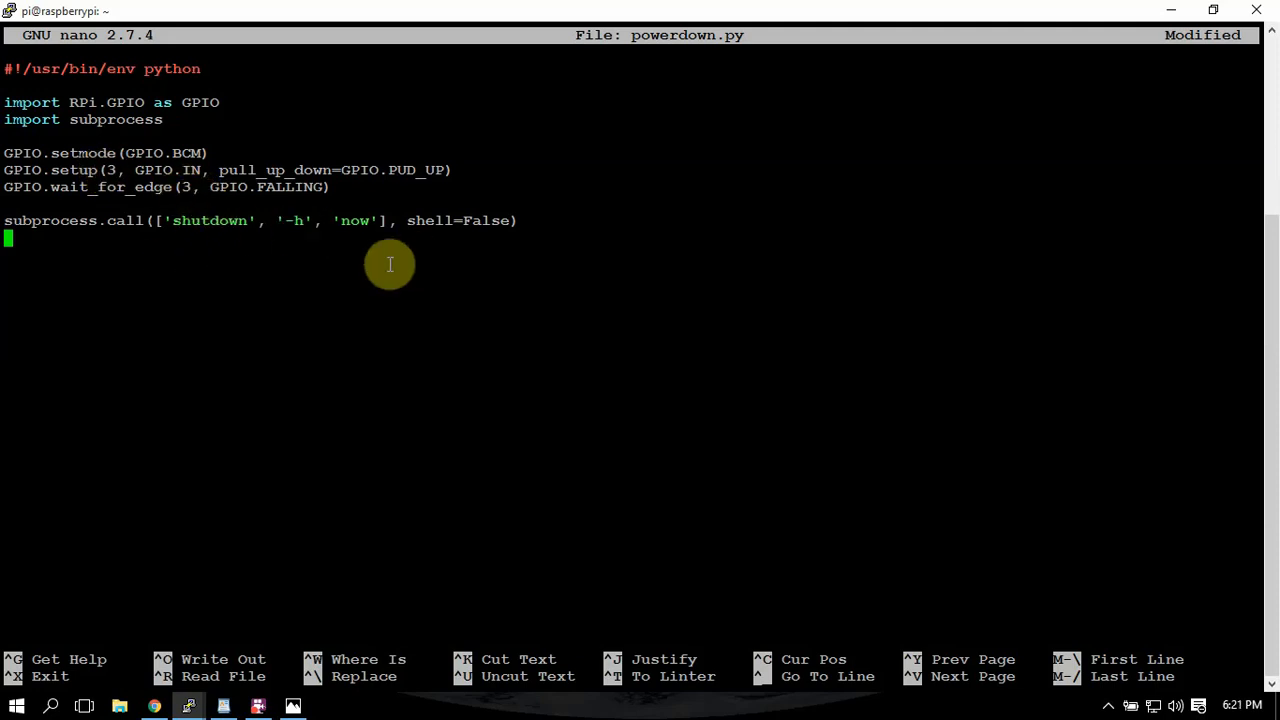
key(ctrl+o)
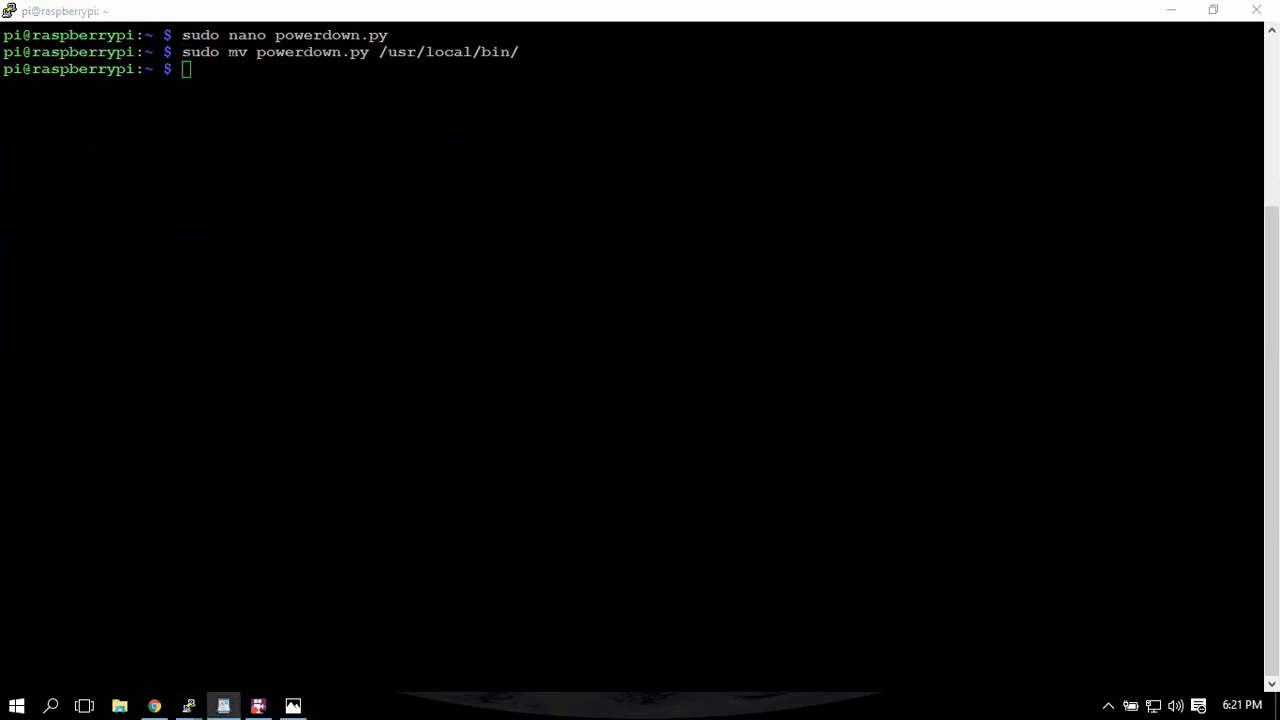
mouse_move(647, 231)
text(sudo chmod +x /usr/local/bin/powerdown.py)
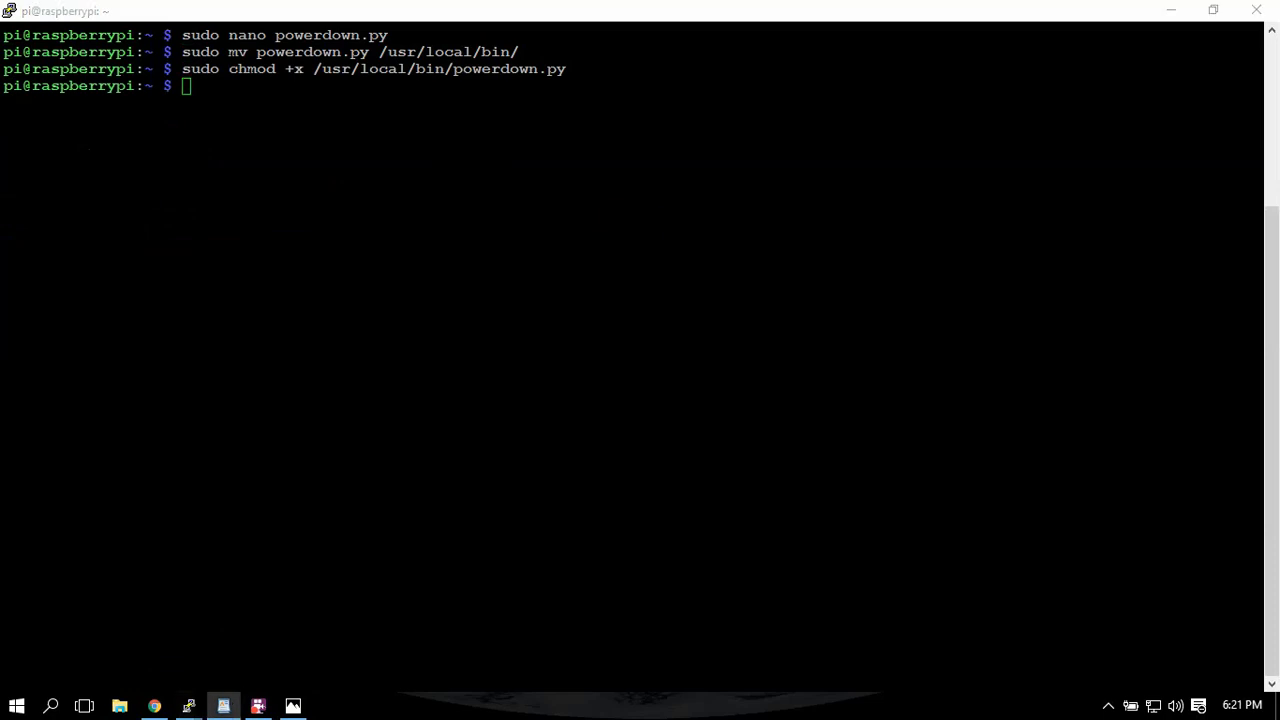
Step: Start a new powerdown.sh init script with sudo nano
text(sudo nano powerdown.sh)
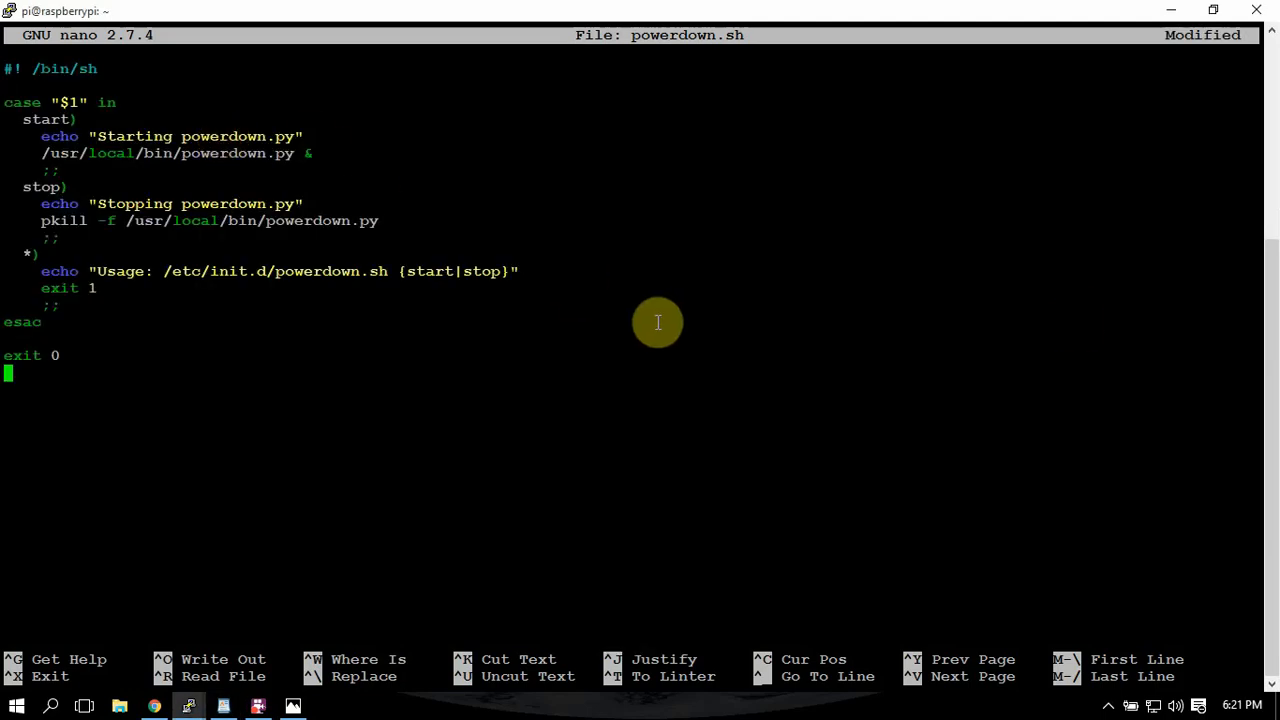
mouse_move(663, 326)
text(sudo update-rc.d powerdown.sh defaults)
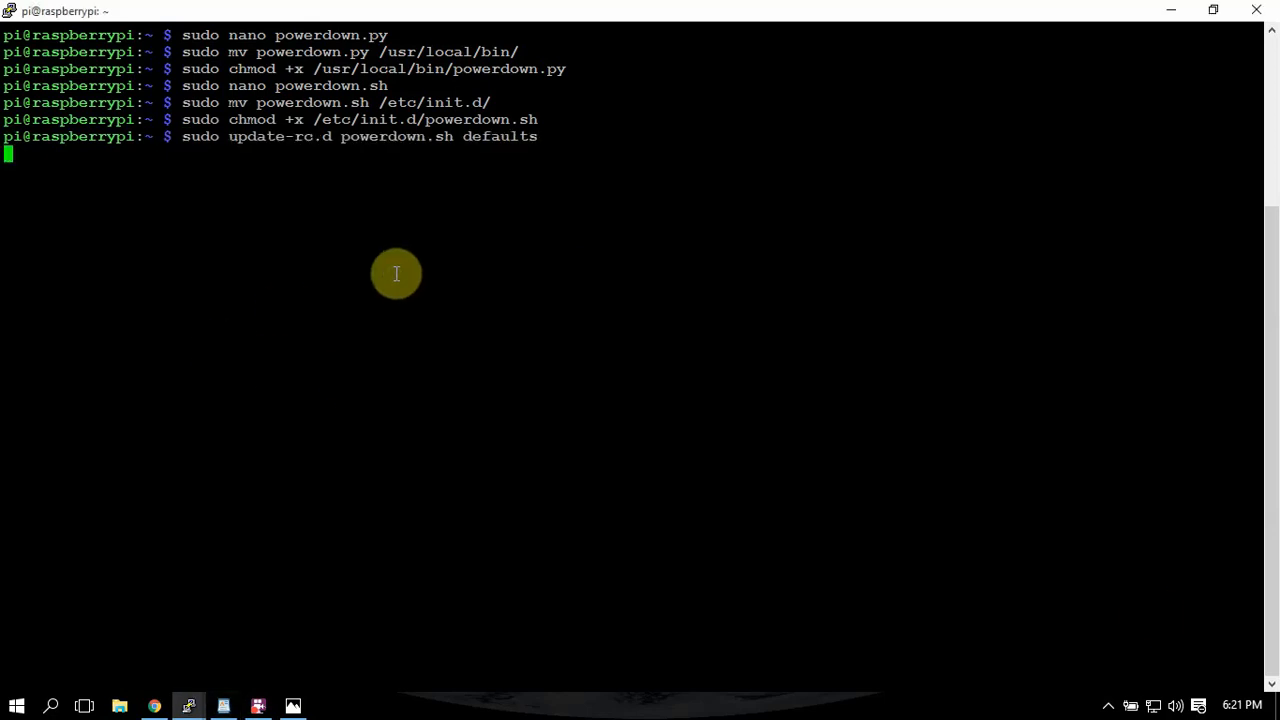
Step: Register powerdown.sh at default runlevels with sudo update-rc.d powerdown.sh defaults
key(Enter)
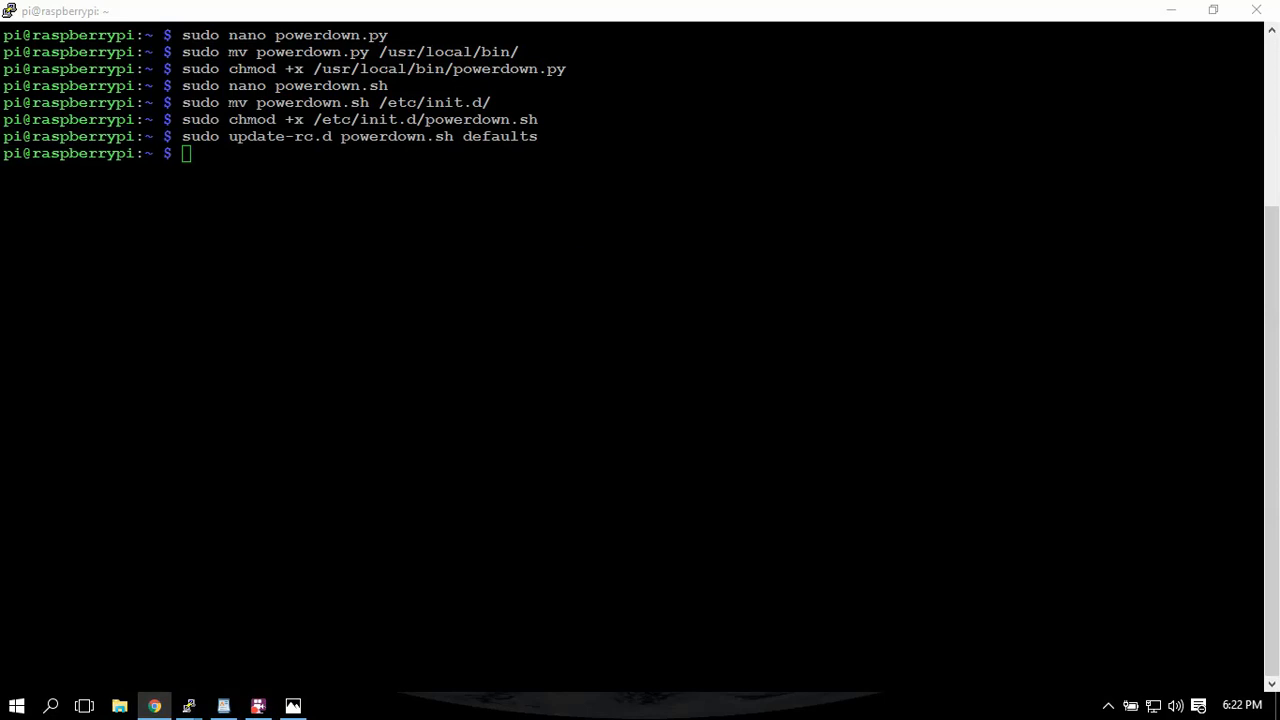
mouse_move(1030, 481)
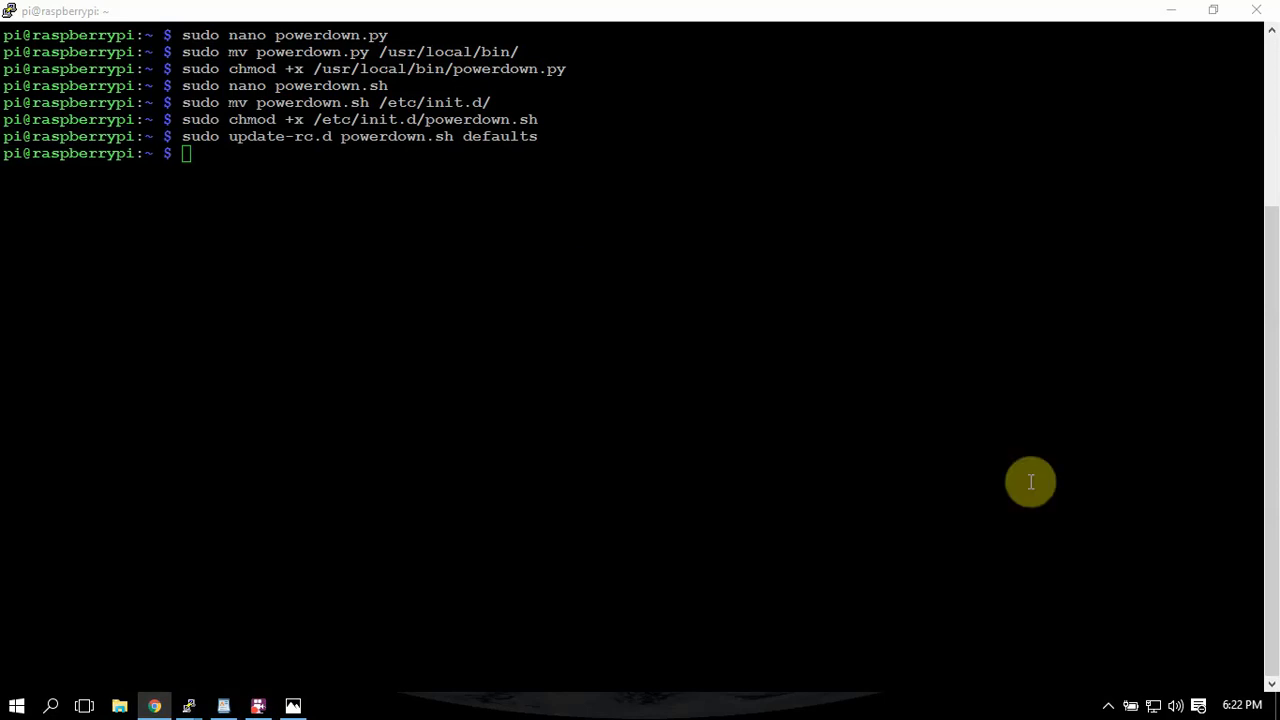
text(sudo)
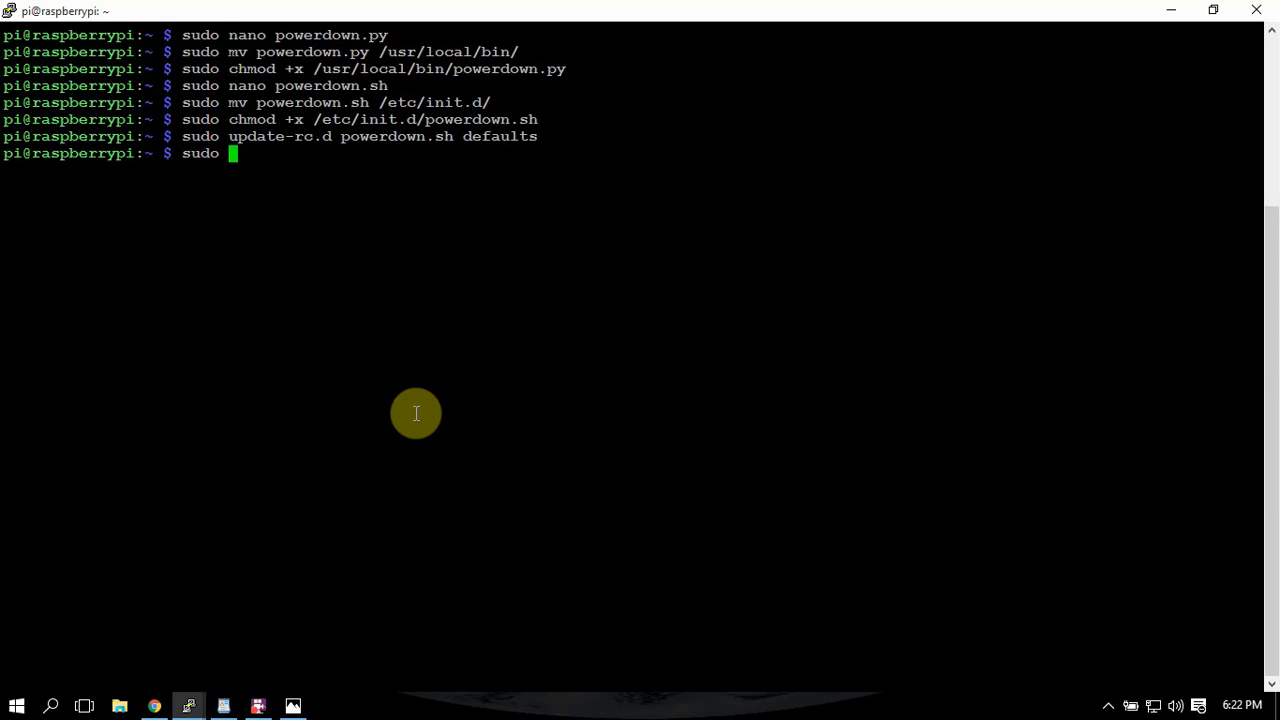
text(nano)
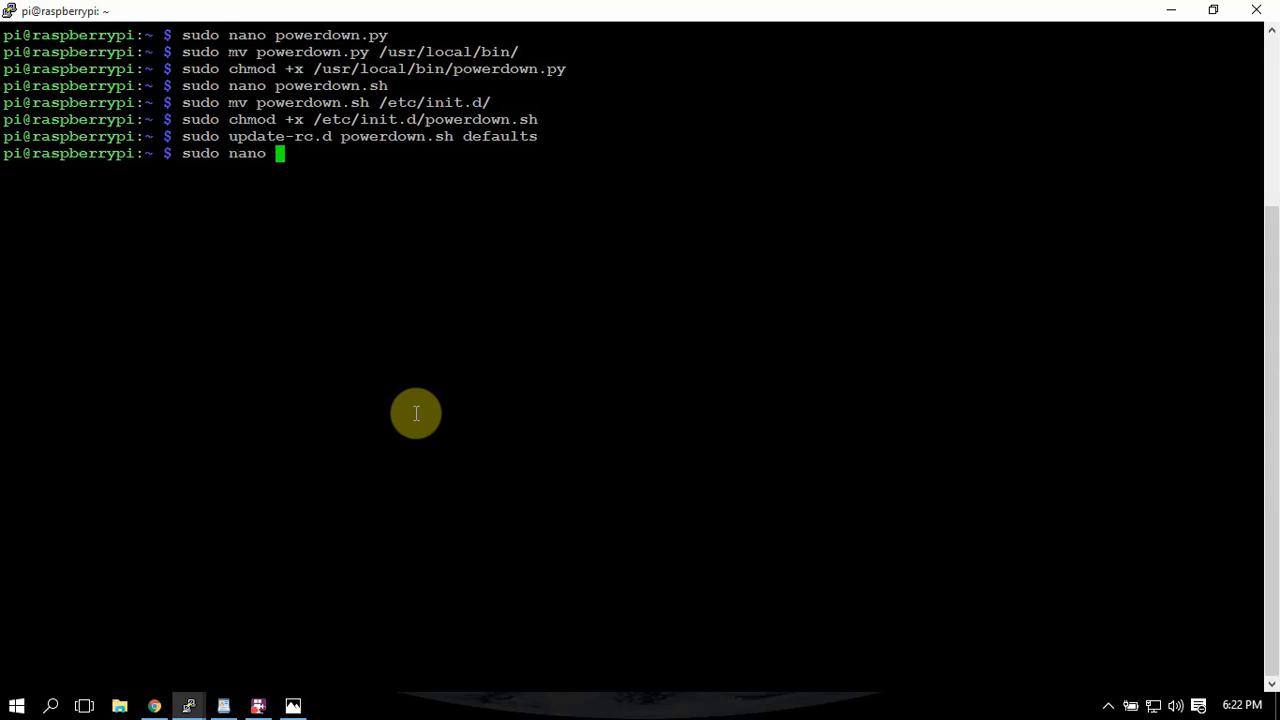
text(/bo)
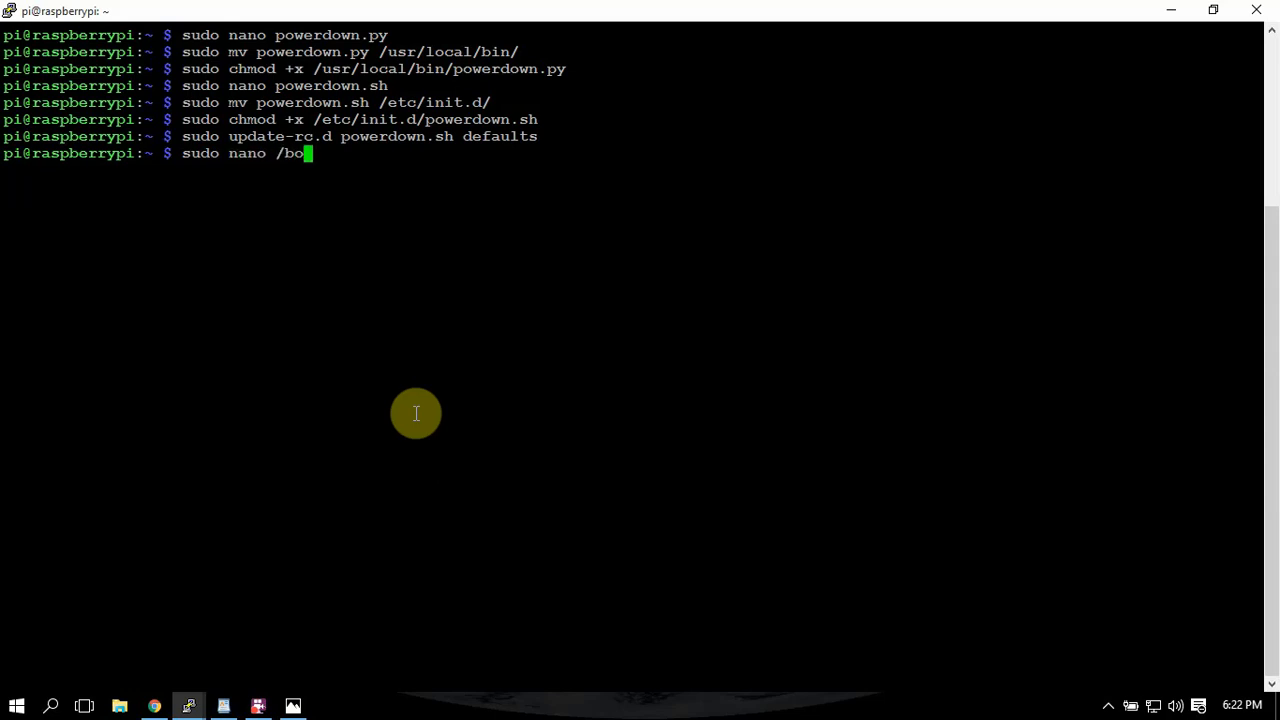
text(ot/)
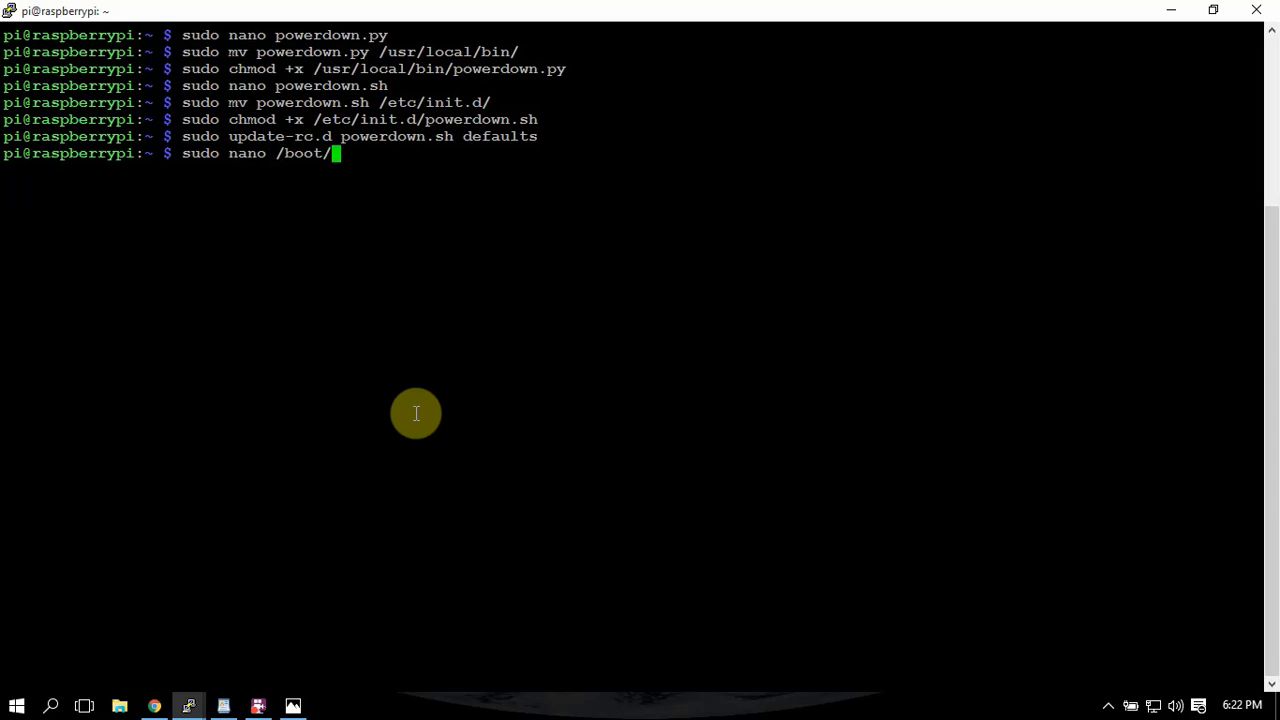
text(config.)
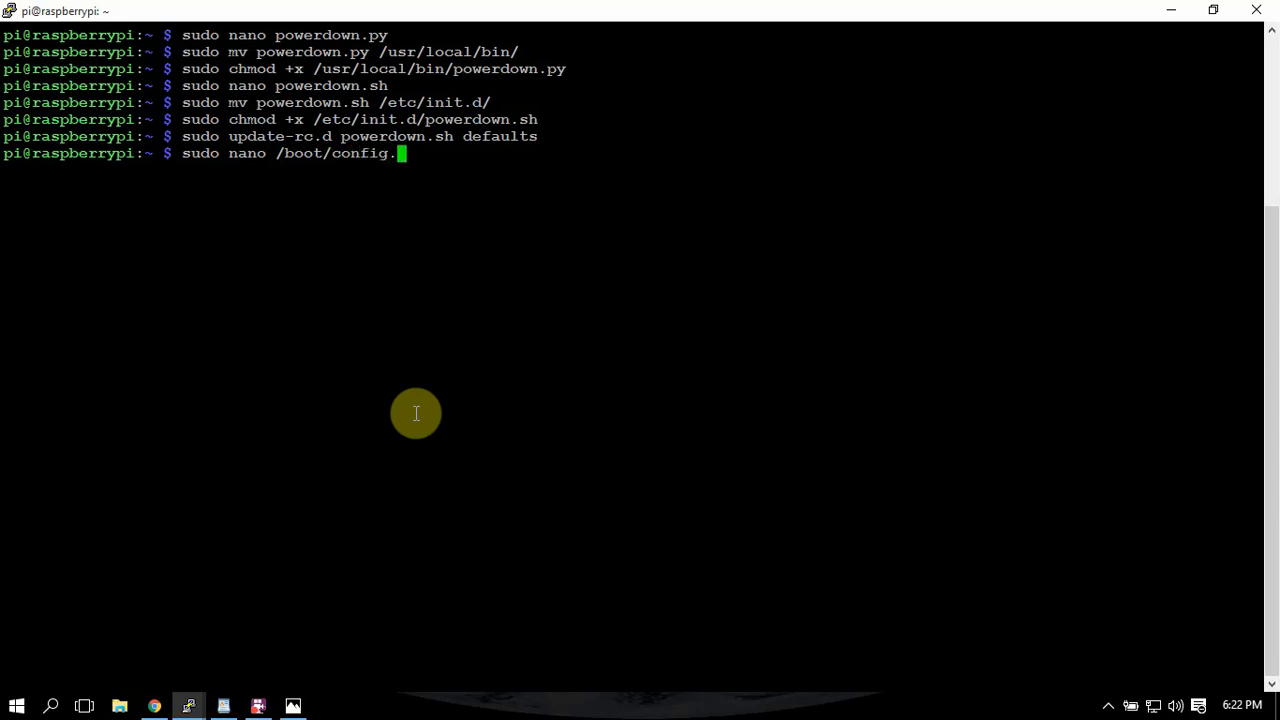
text(tx)
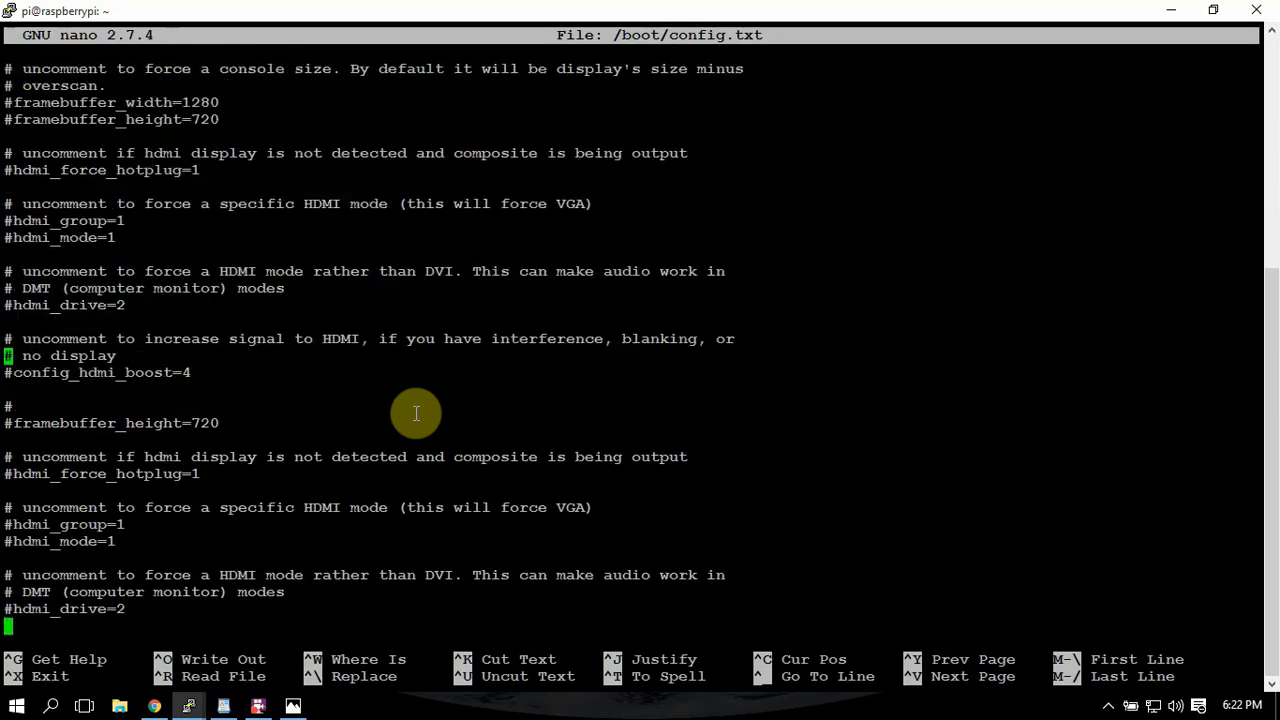
scroll(down, 3)
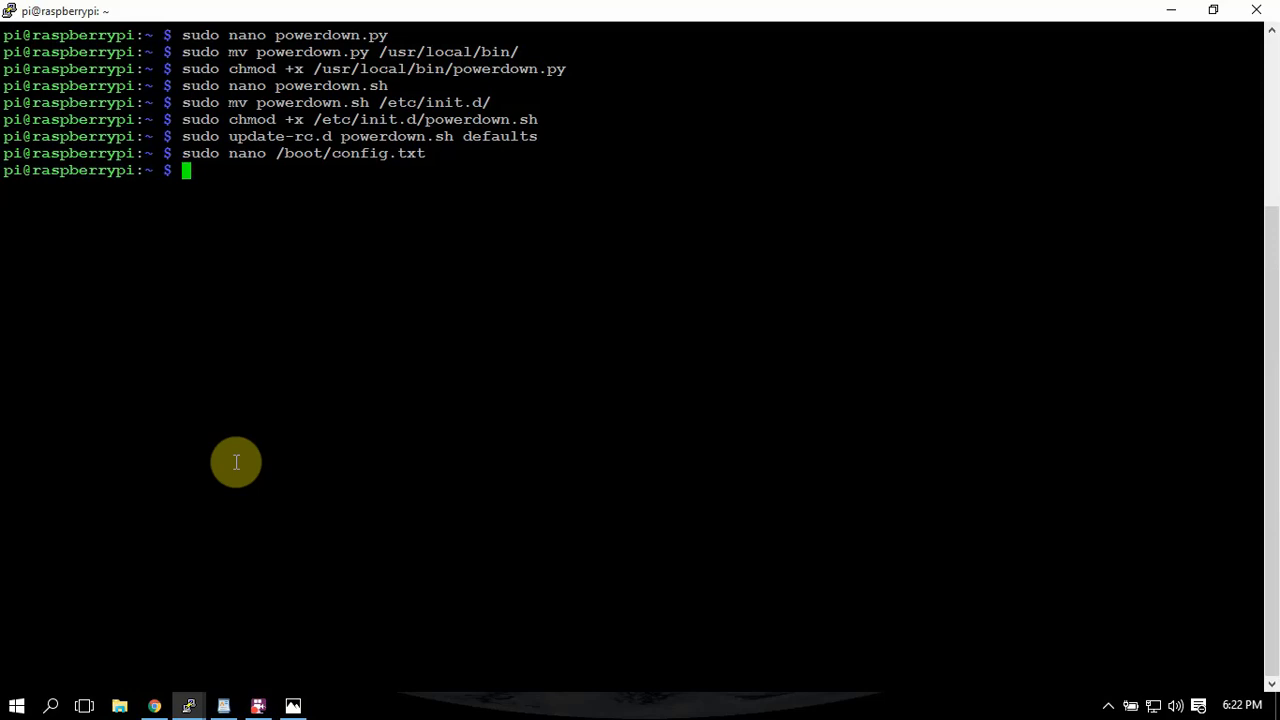
Step: Run sudo reboot and dismiss both PuTTY connection-closed error dialogs
text(sudo)
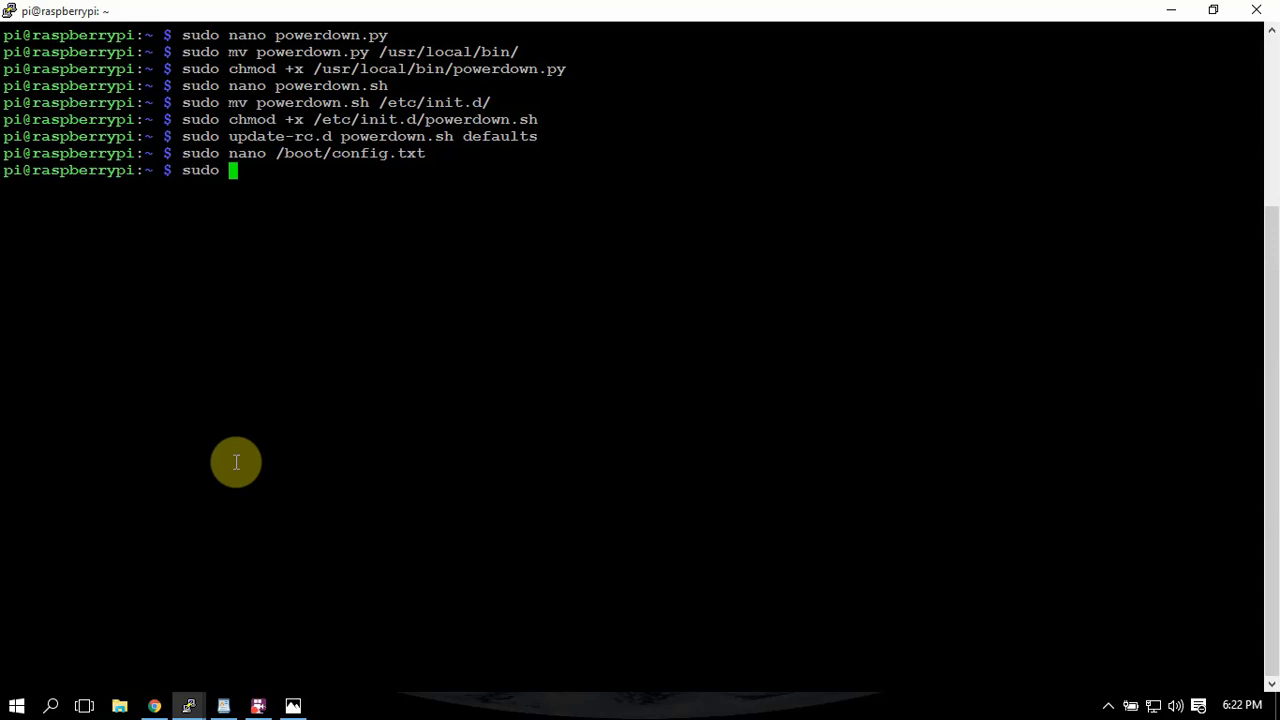
text(reboot)
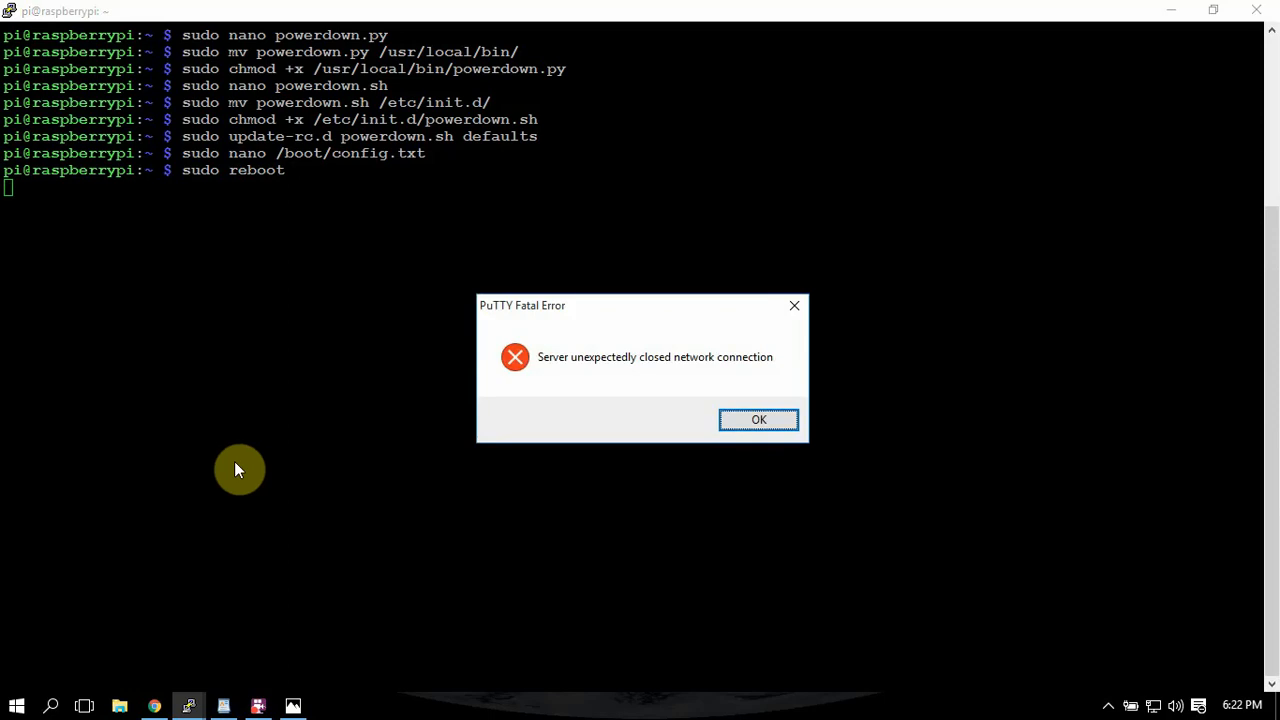
click(758, 419)
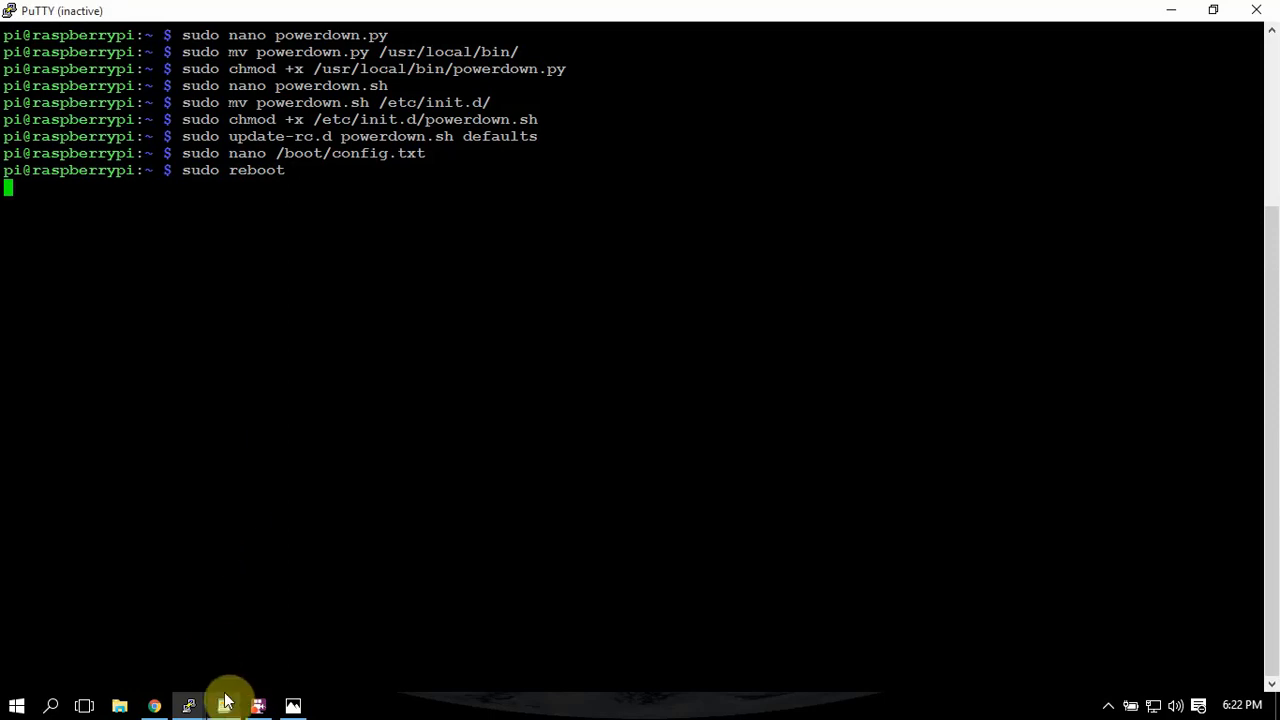
click(224, 706)
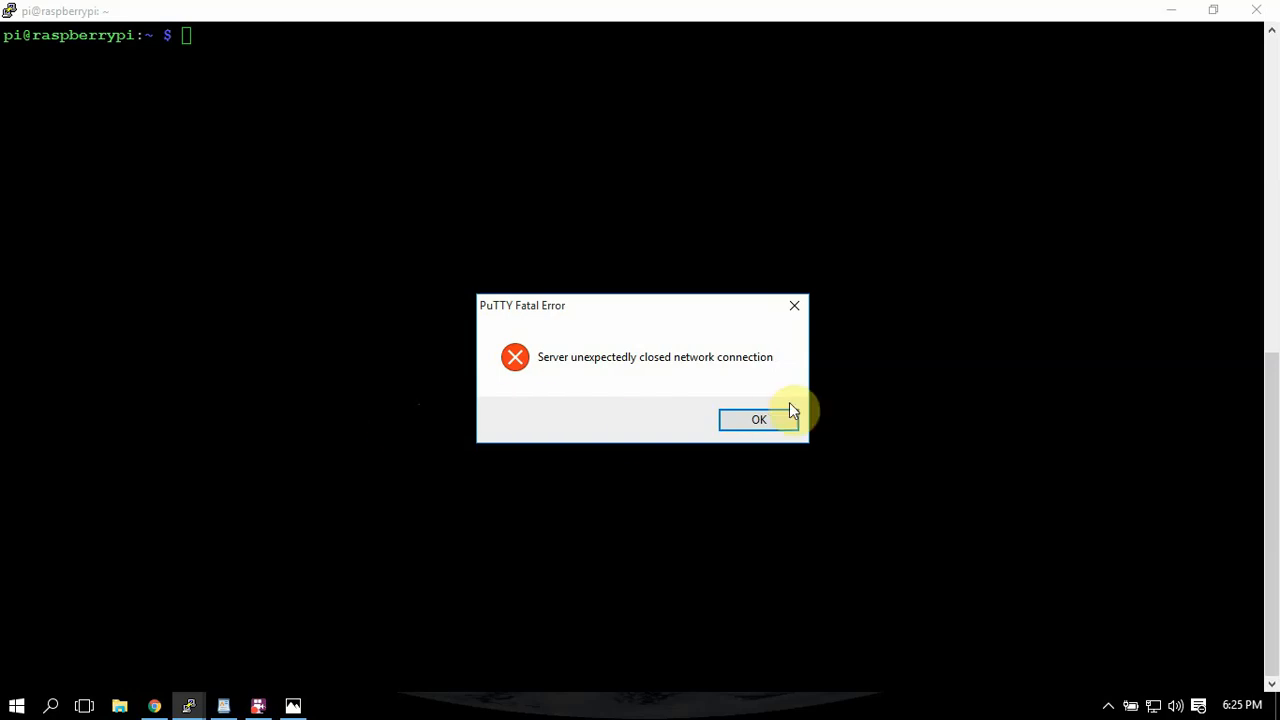
click(758, 419)
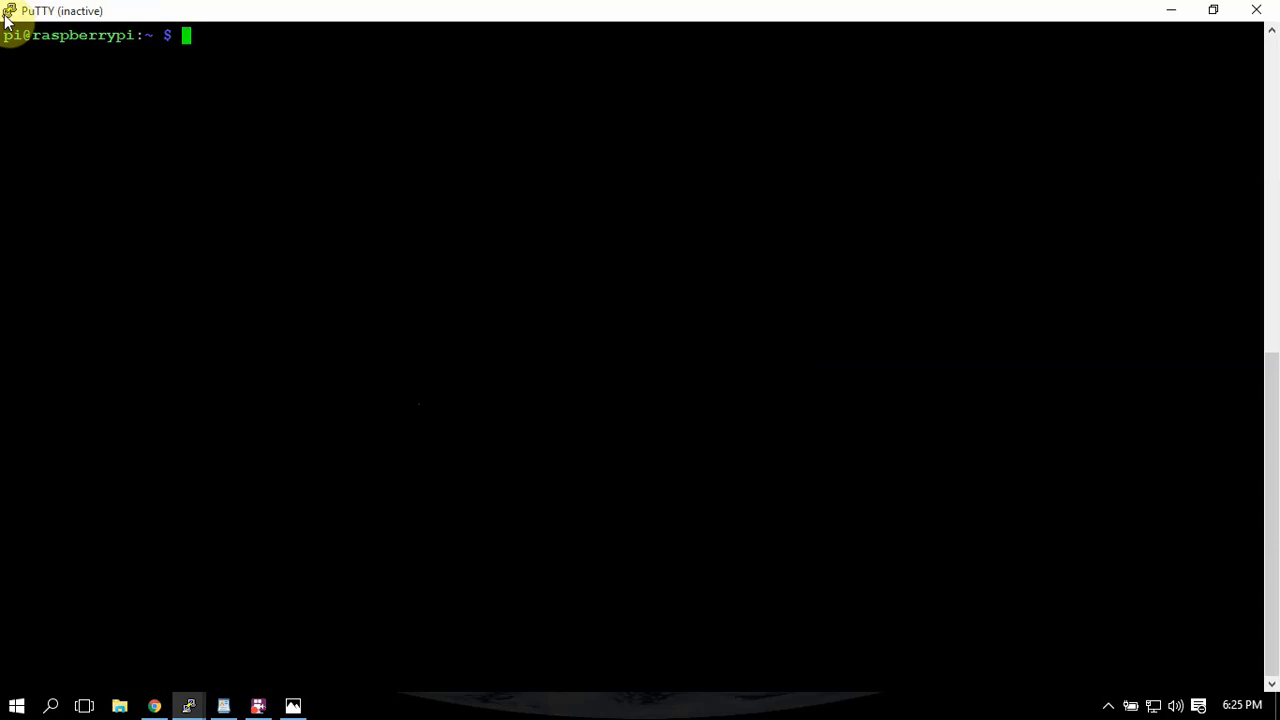
Step: Restart the PuTTY session from the title-bar menu to reach the Pi's login prompt
click(9, 10)
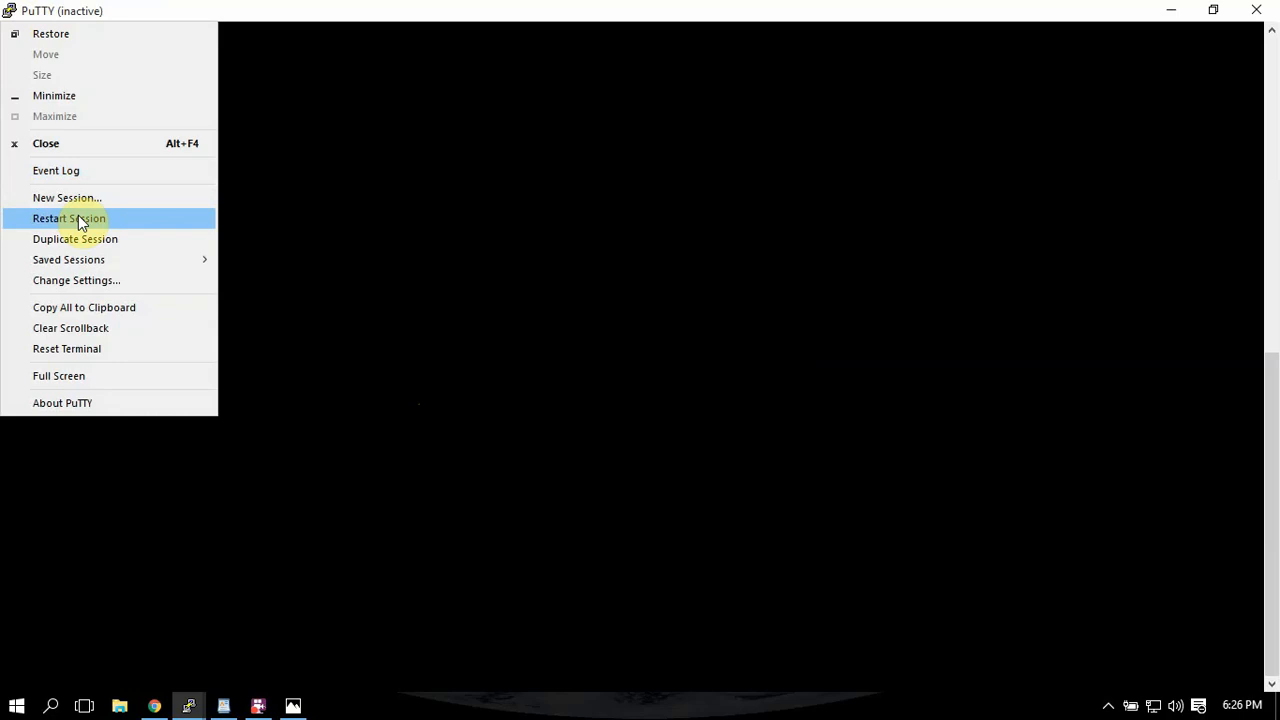
click(68, 218)
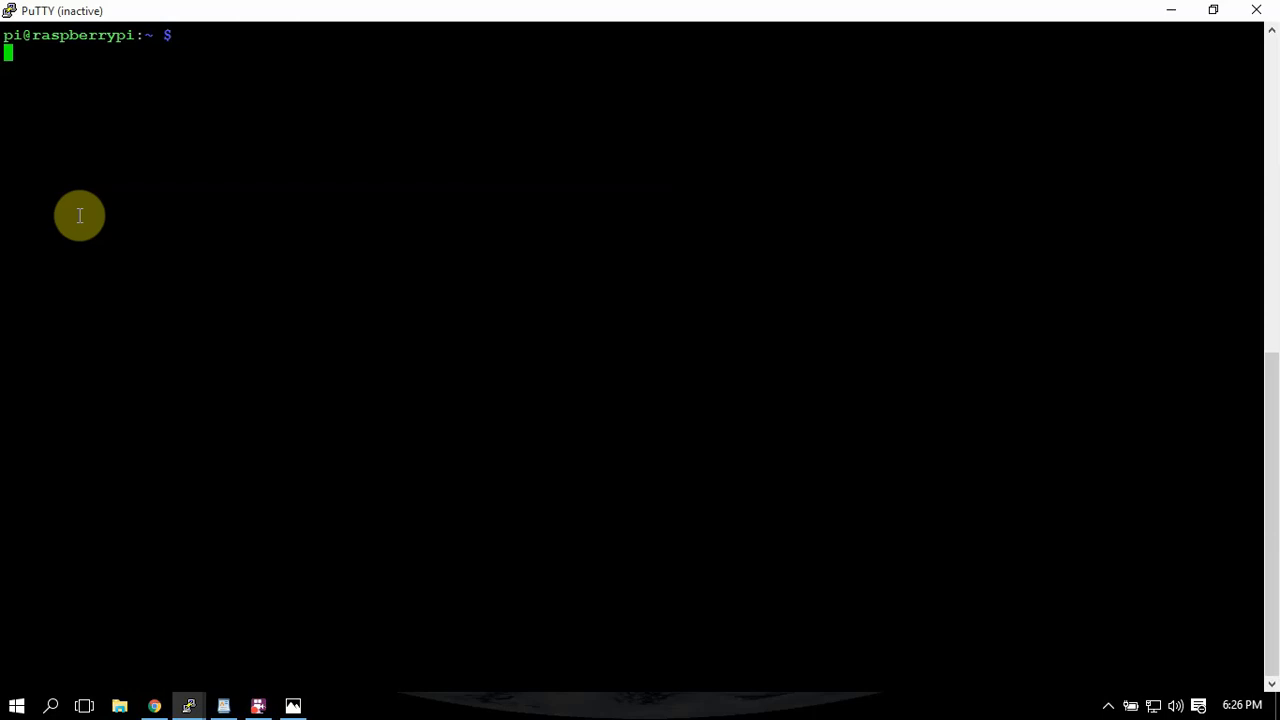
mouse_move(194, 366)
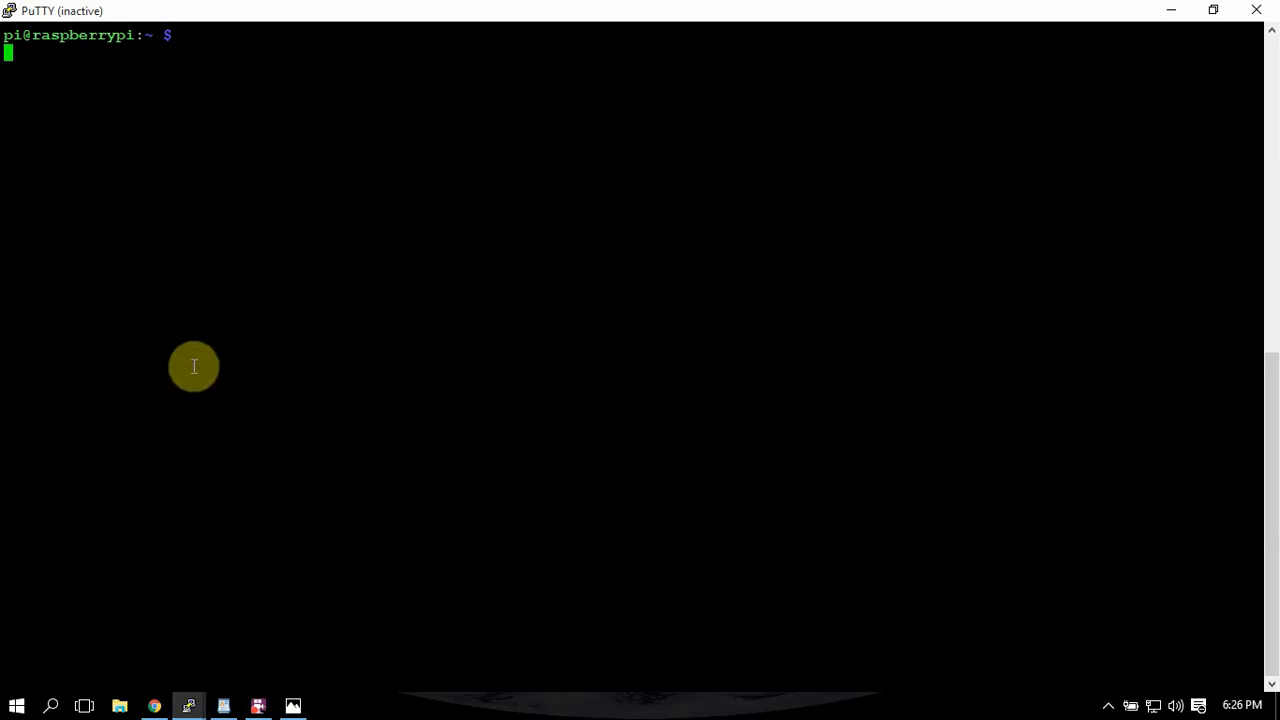
mouse_move(251, 430)
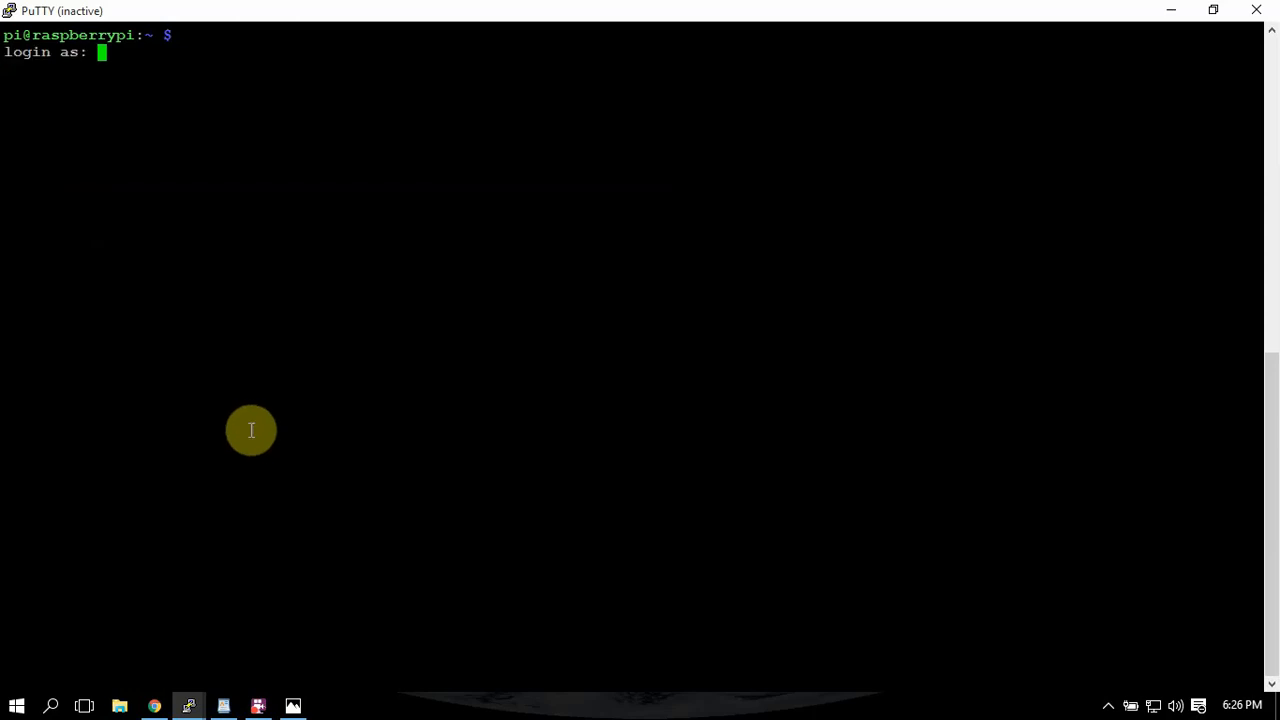
click(258, 706)
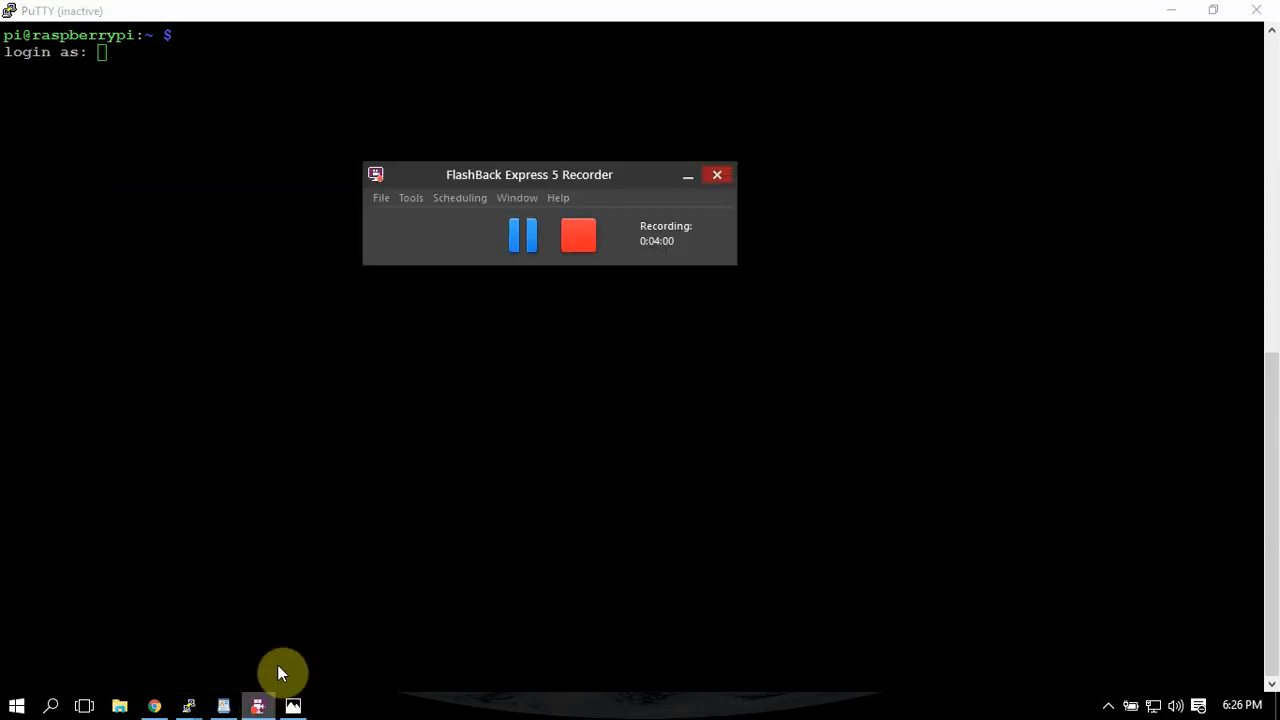